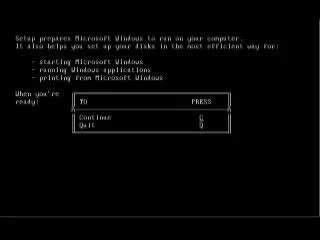
# Start the Windows 95 boot and watch the startup logo splash
pyautogui.press('c')
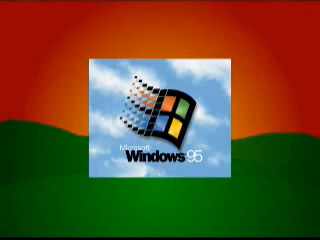
# Dismiss the Windows 95 fatal exception screen and boot Windows NT Workstation 4.0
pyautogui.press('enter')
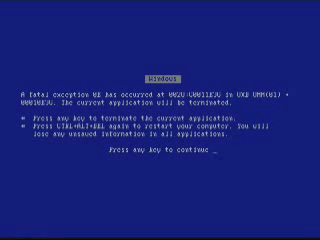
pyautogui.press('enter')
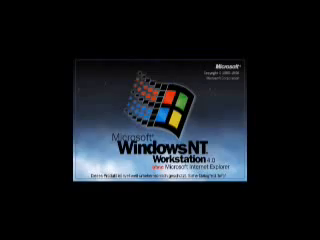